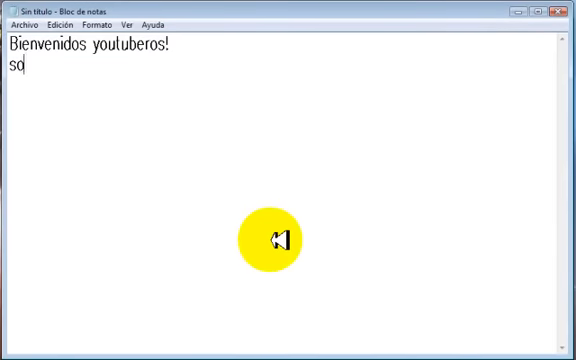
- Write the intro lines: 'yo soy YoAmoFerrari15' and 'pero mi compu es de 32 bits!'
{"action": "type", "text": "yo soy YoAmoFerrari15"}
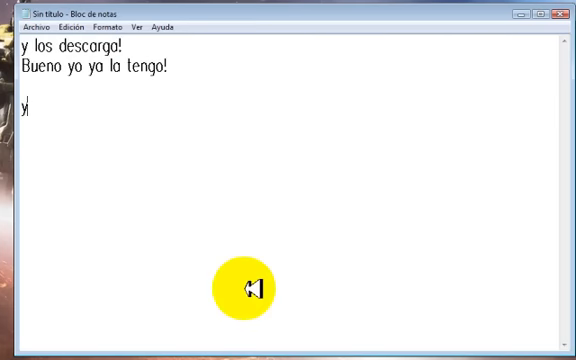
{"action": "type", "text": "pero mi compu es de 32 bits!"}
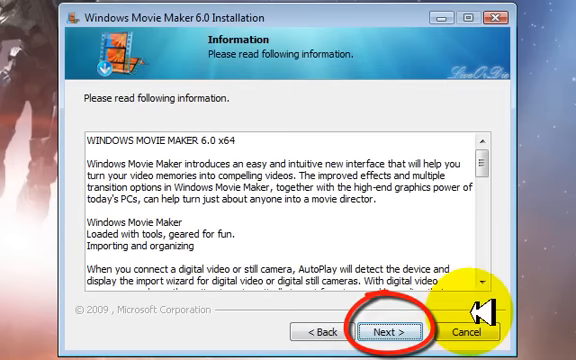
- Install to the default folder with no Start menu shortcut and no launch after setup
{"action": "left_click", "coordinate": [388, 330]}
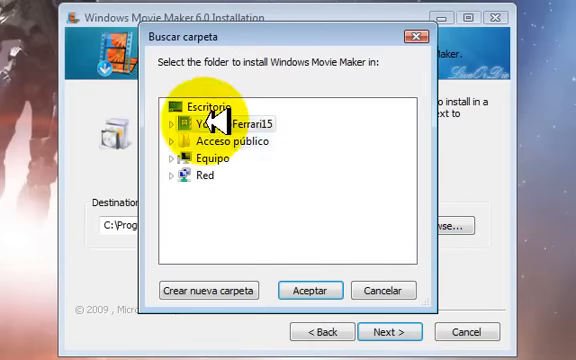
{"action": "left_click", "coordinate": [308, 290]}
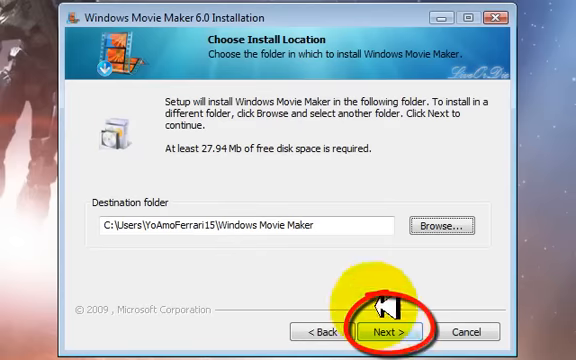
{"action": "left_click", "coordinate": [388, 332]}
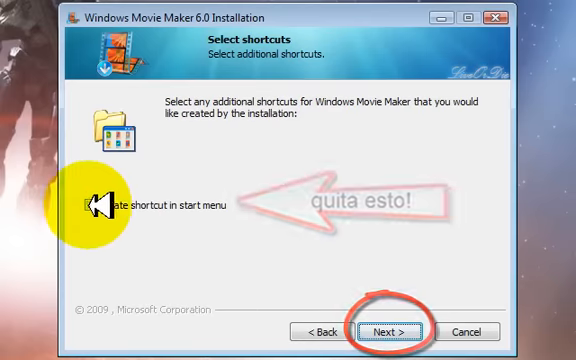
{"action": "left_click", "coordinate": [84, 208]}
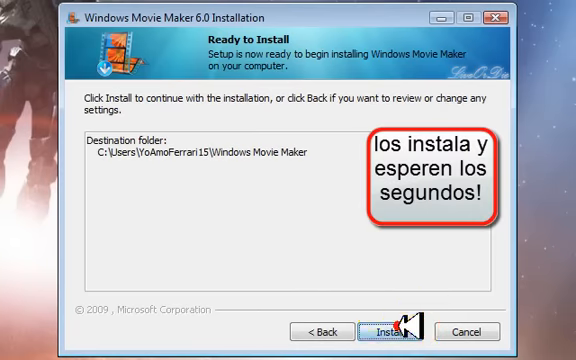
{"action": "left_click", "coordinate": [390, 332]}
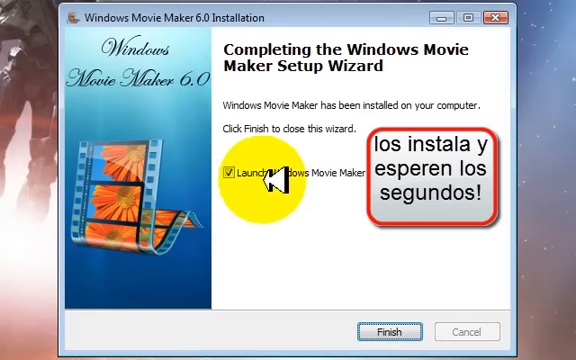
{"action": "left_click", "coordinate": [394, 332]}
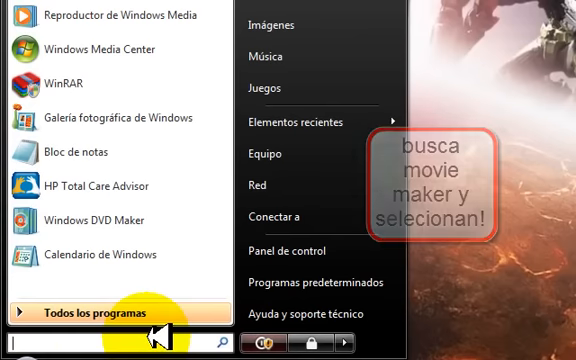
- Search the Start menu for 'windows' and launch Windows Movie Maker from the results
{"action": "type", "text": "windows movie"}
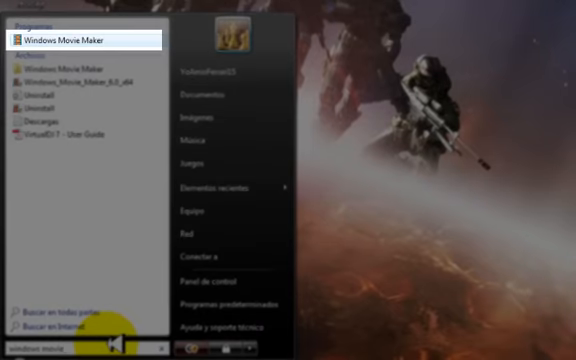
{"action": "left_click", "coordinate": [66, 40]}
{"action": "type", "text": "buen"}
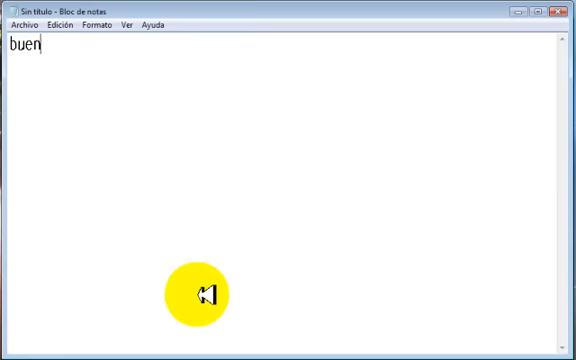
- Write the outro: 'eso es todo', 'haya gustado y servido', 'no olviden de comentar y suscribirme', signed YOAmoFer
{"action": "type", "text": "o eso es todo!"}
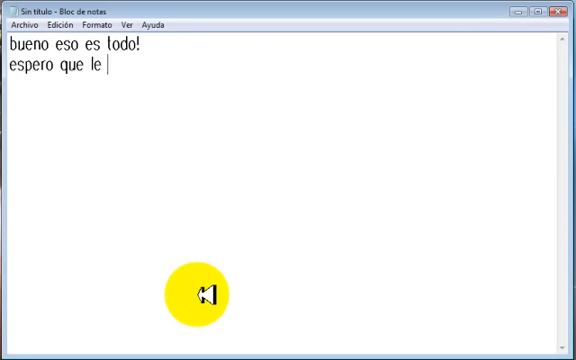
{"action": "type", "text": "haya gustado!"}
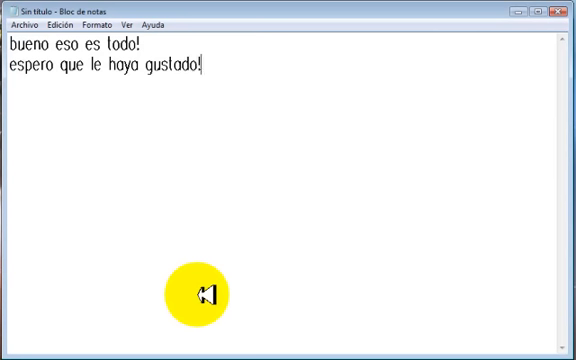
{"action": "type", "text": "y servido!"}
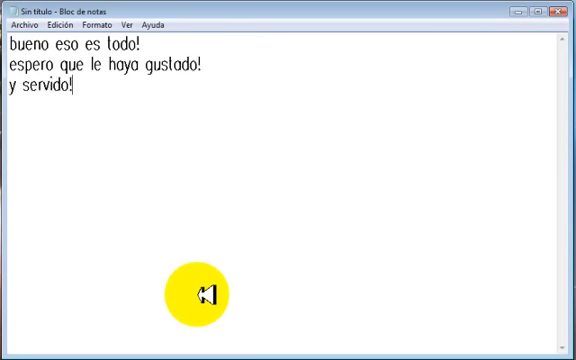
{"action": "type", "text": "no olviden d"}
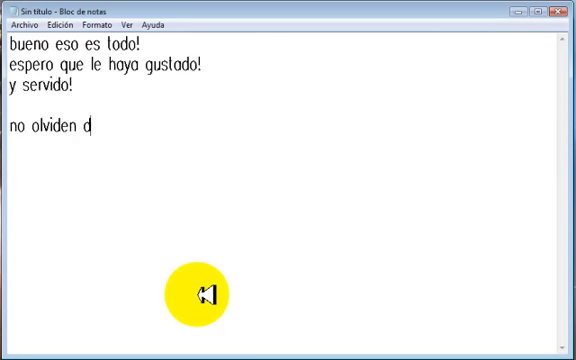
{"action": "type", "text": "e c"}
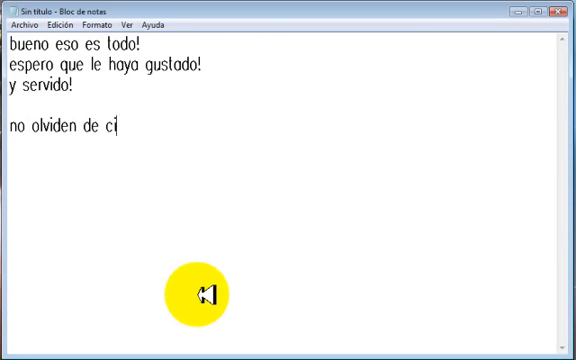
{"action": "type", "text": "omentar y"}
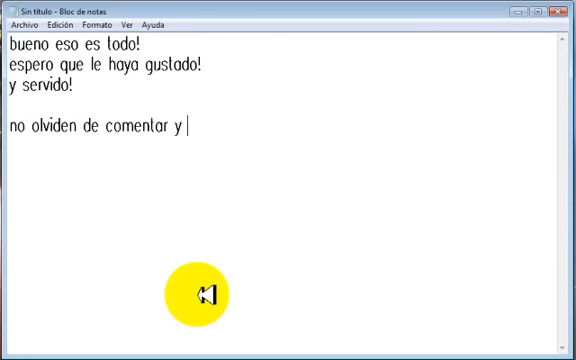
{"action": "type", "text": "suscribir"}
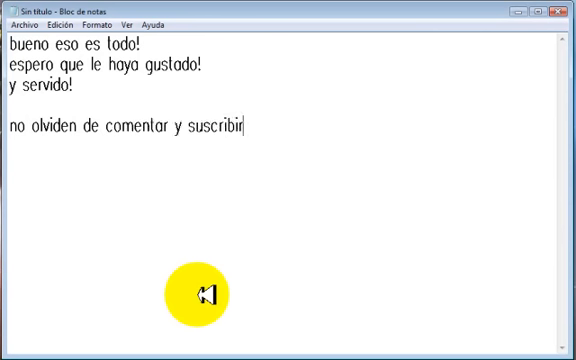
{"action": "type", "text": "me!"}
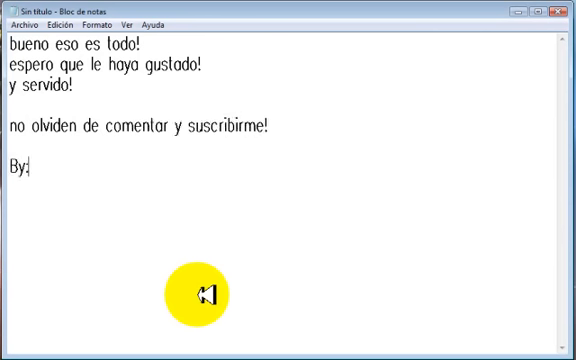
{"action": "type", "text": "YOAmoFer"}
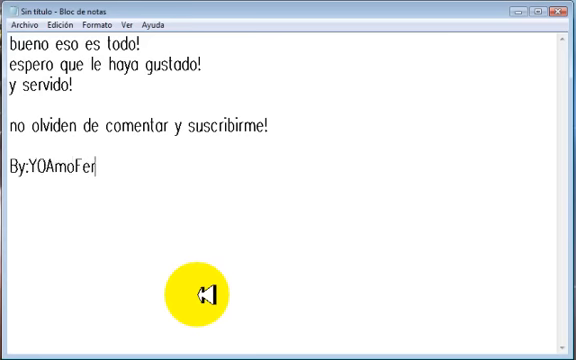